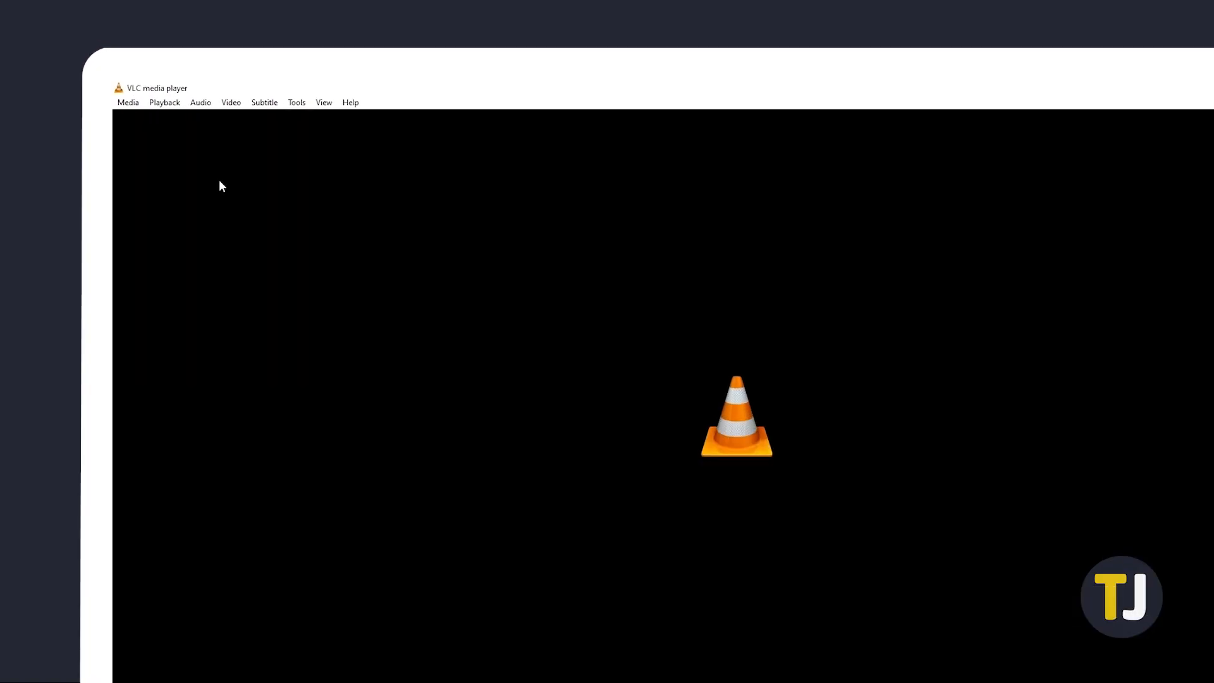
# - Add production ID_3750624.mp4 in VLC's Convert / Save dialog and proceed to conversion settings
pyautogui.click(129, 102)
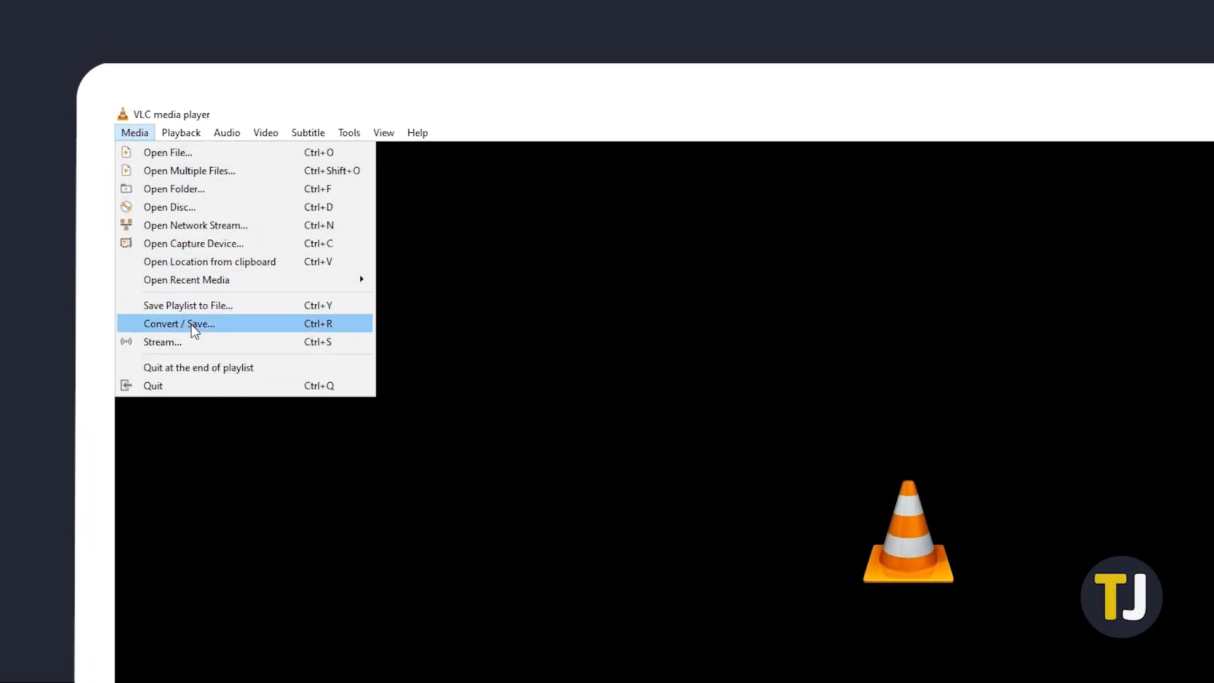
pyautogui.click(179, 323)
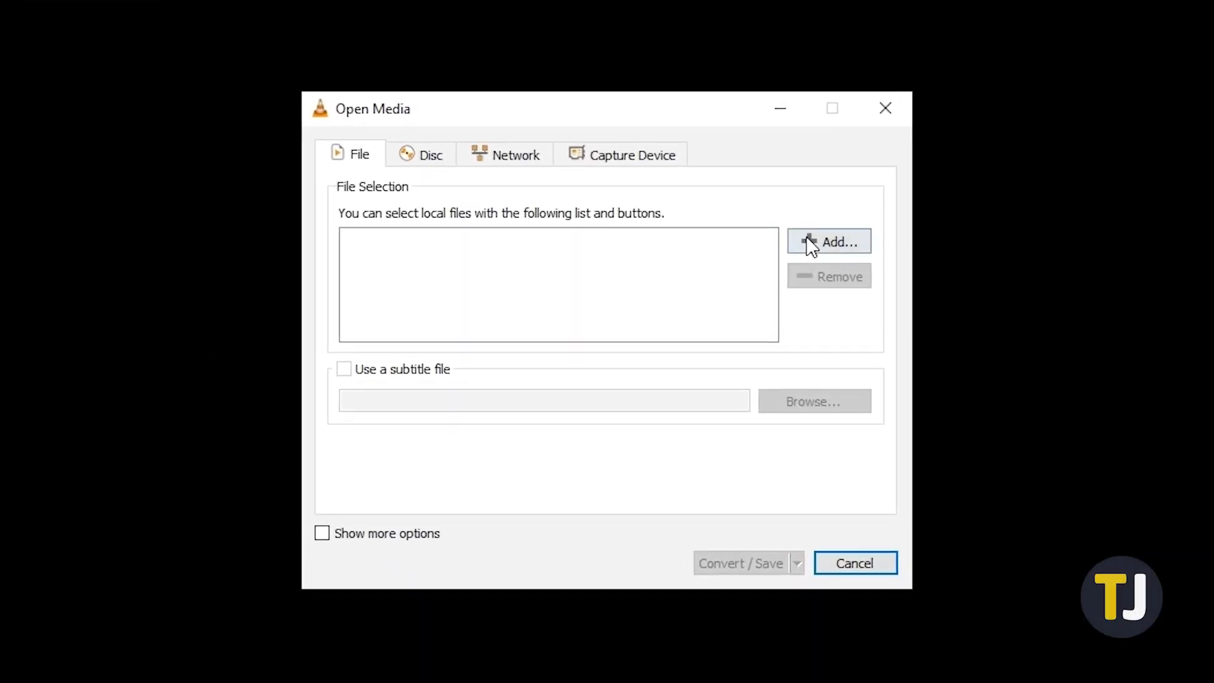
pyautogui.click(829, 241)
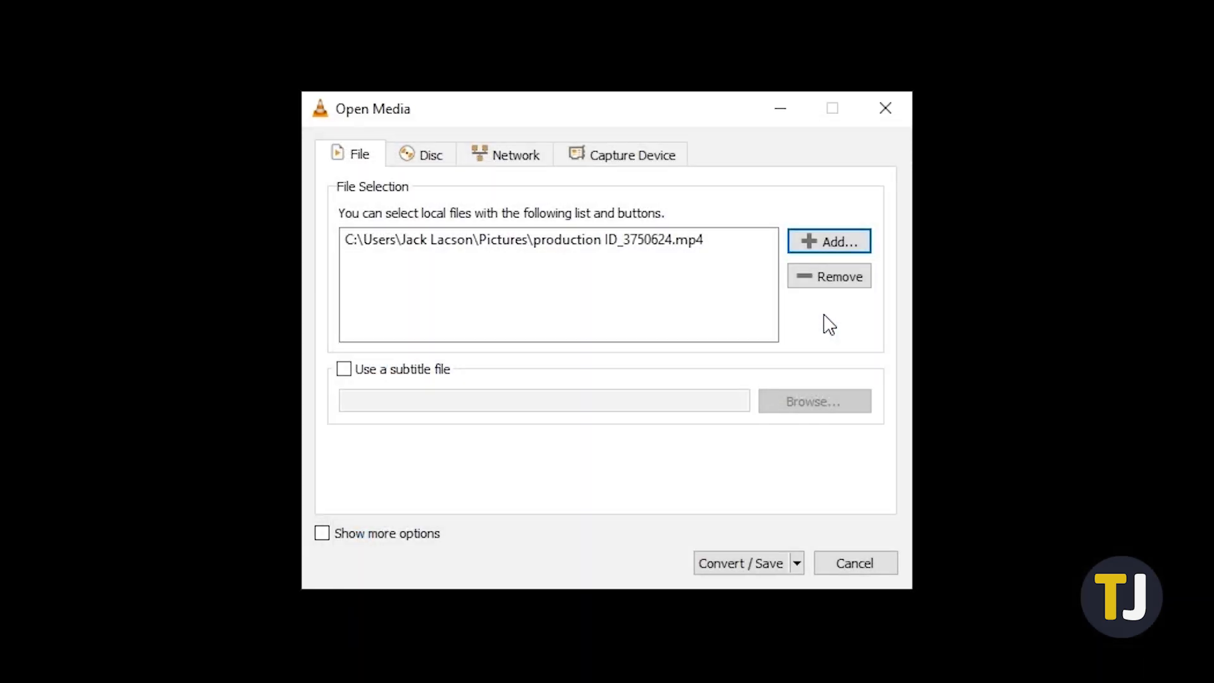
pyautogui.moveTo(720, 572)
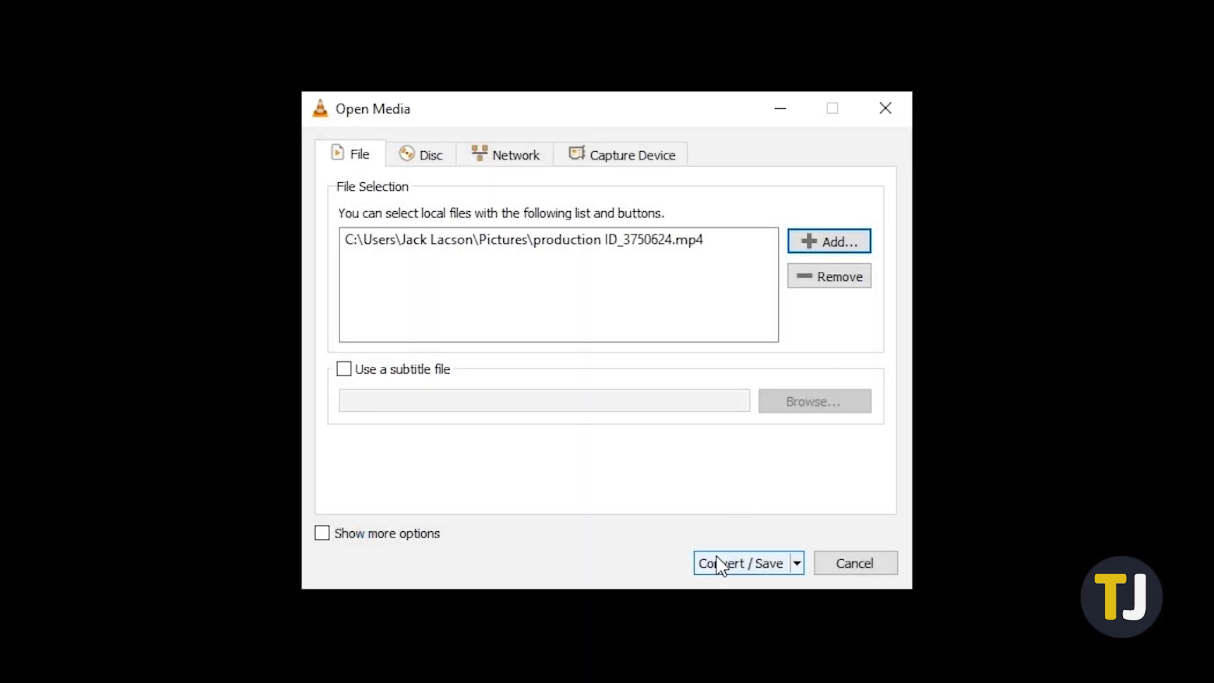
pyautogui.click(736, 562)
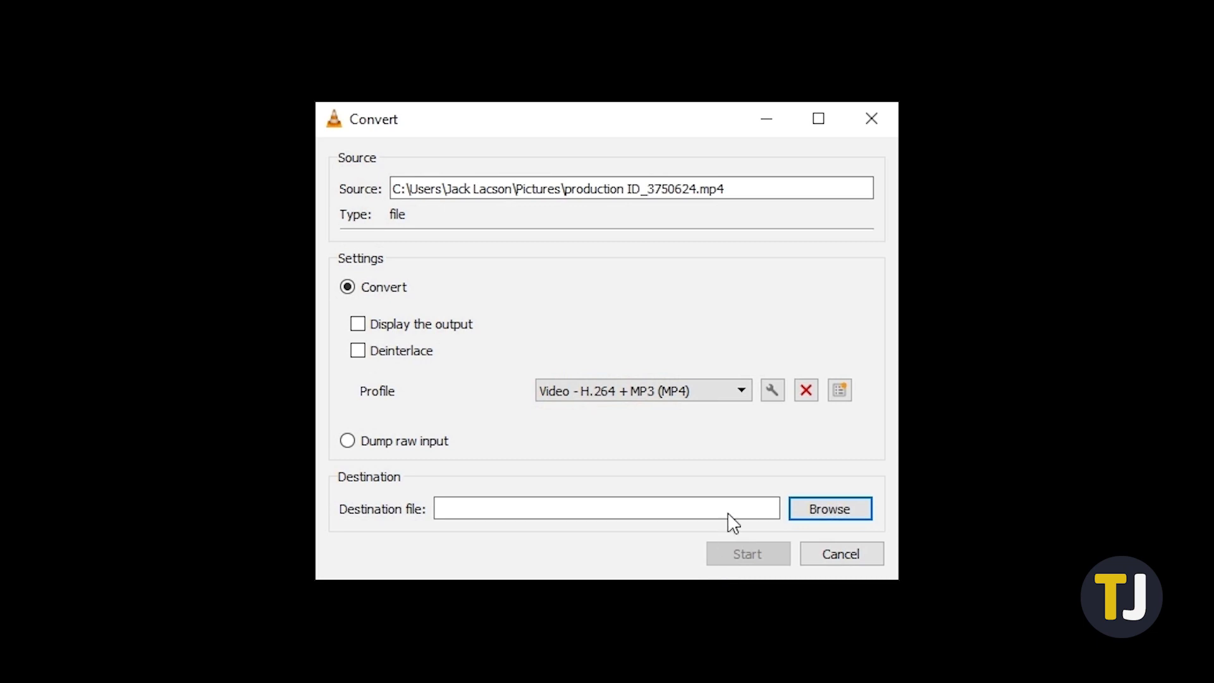
# - Keep the H.264 + MP3 (MP4) profile, untick Audio in its codec settings and save it
pyautogui.click(741, 390)
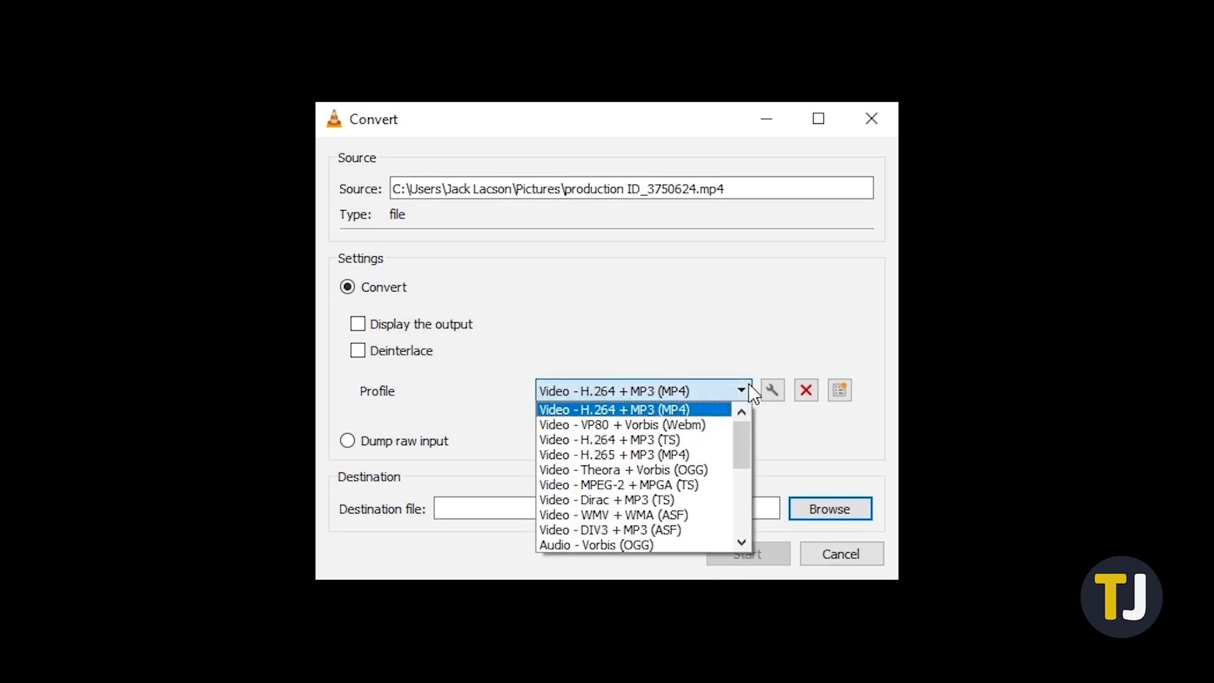
pyautogui.click(628, 409)
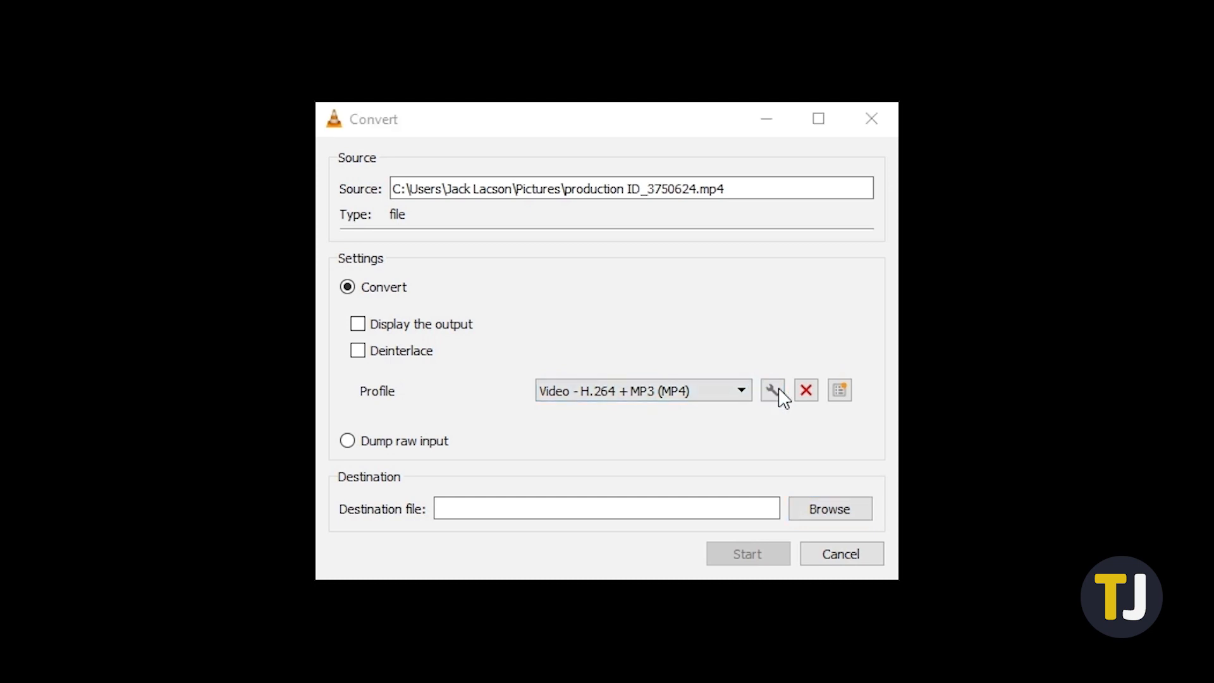
pyautogui.click(771, 390)
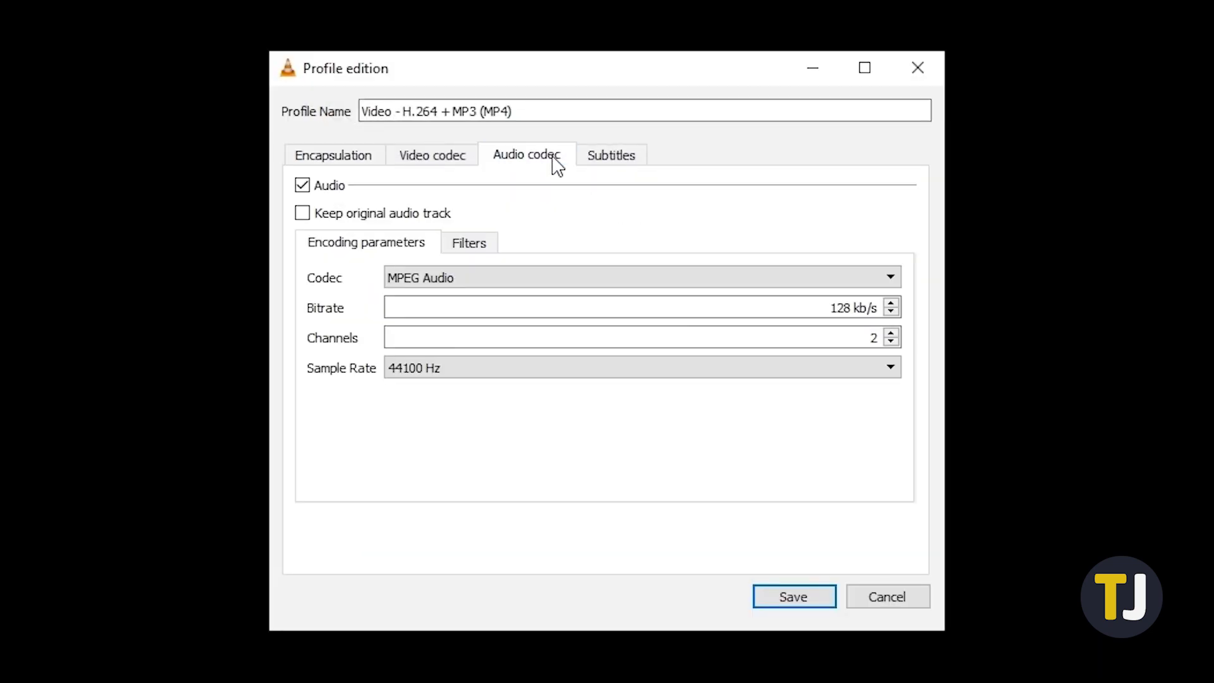
pyautogui.click(302, 185)
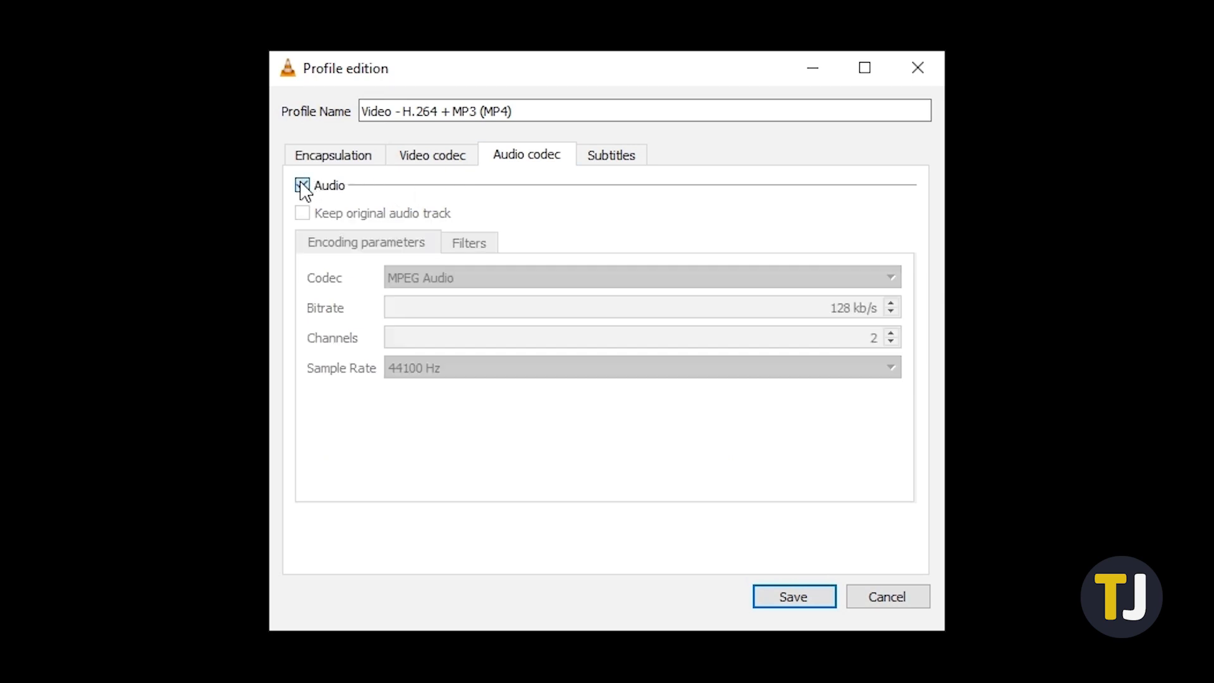
pyautogui.click(794, 596)
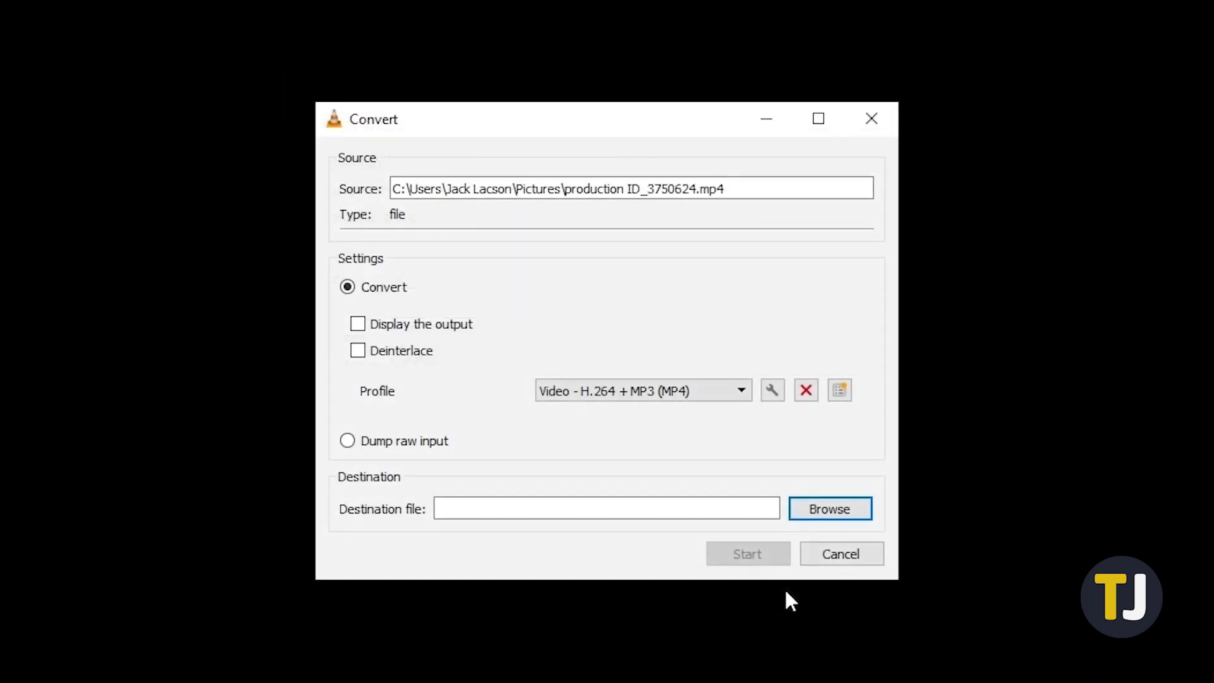
pyautogui.click(829, 508)
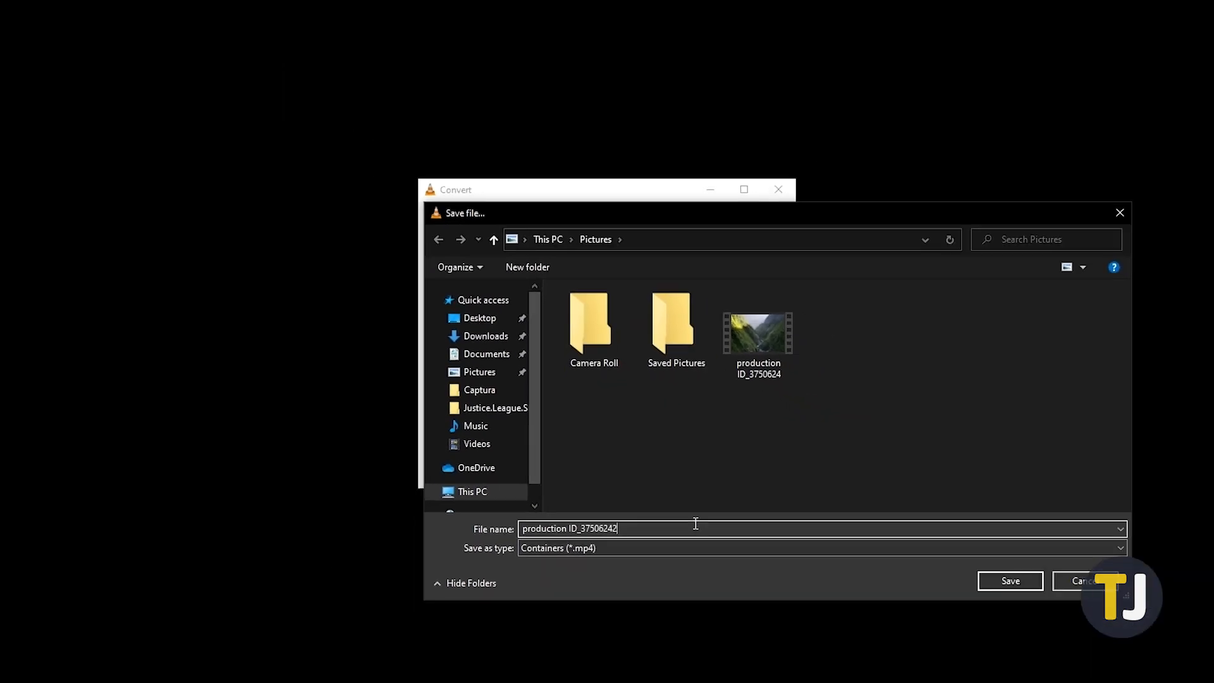
# - Save the converted audio-free video file into the Pictures folder
pyautogui.click(1010, 581)
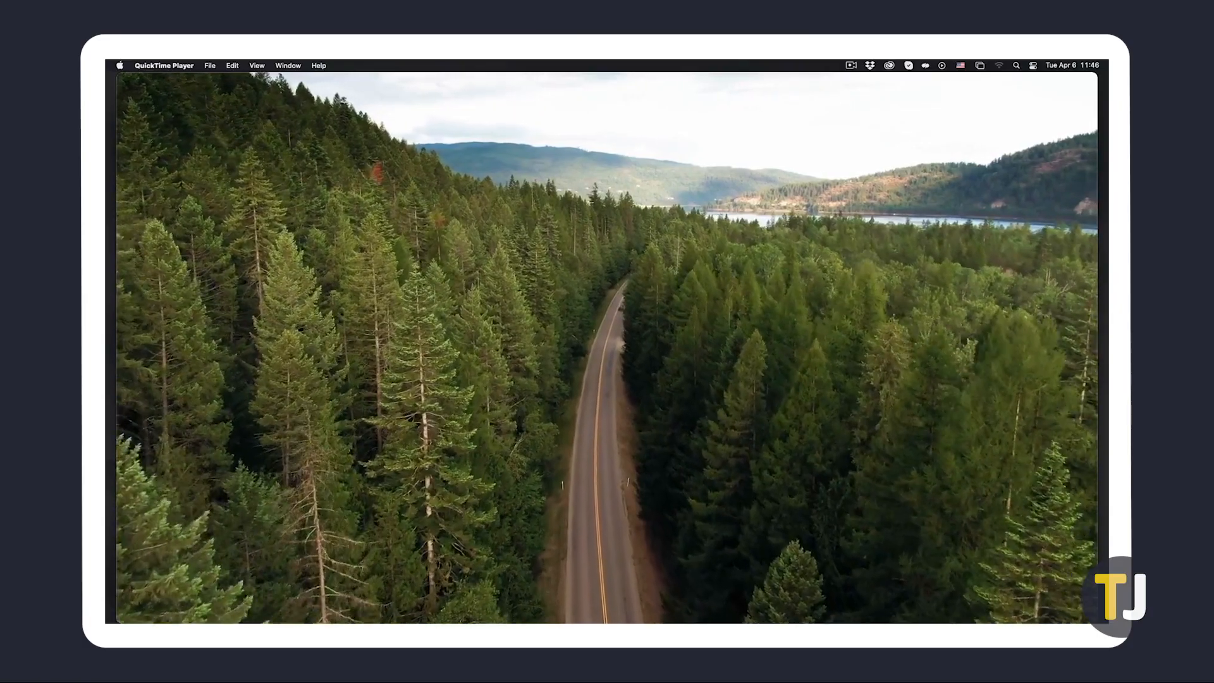
# - Remove the audio from the forest road movie and save it via File > Save
pyautogui.click(232, 65)
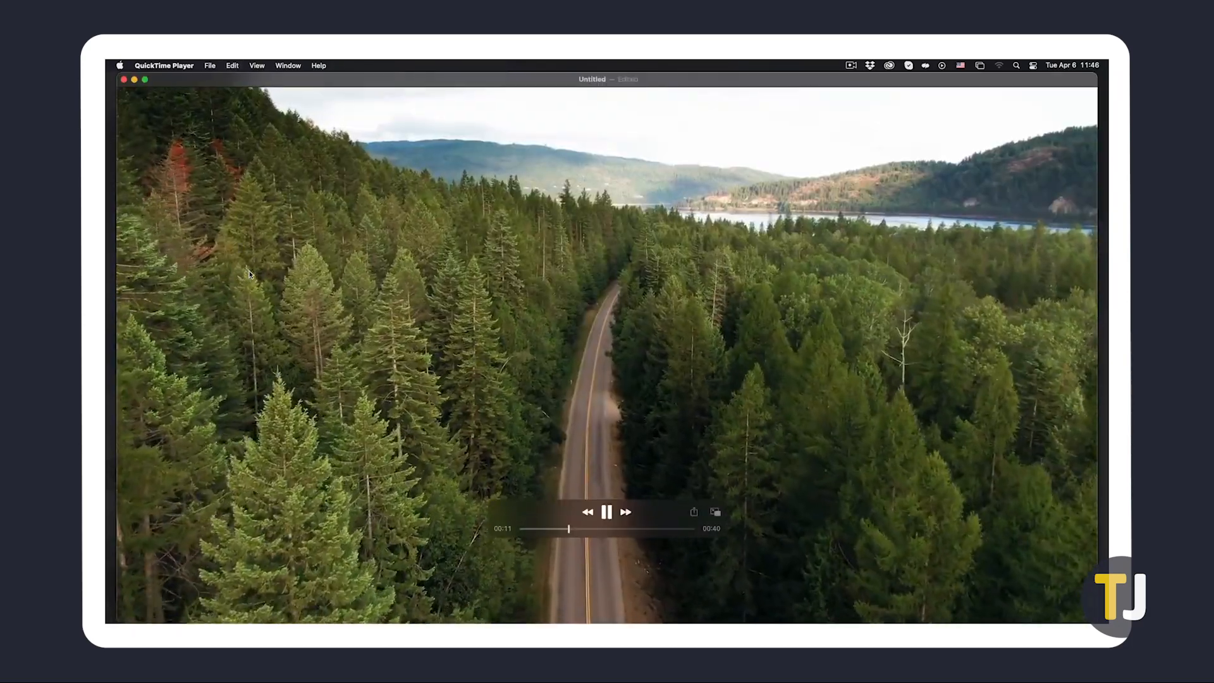
pyautogui.click(209, 65)
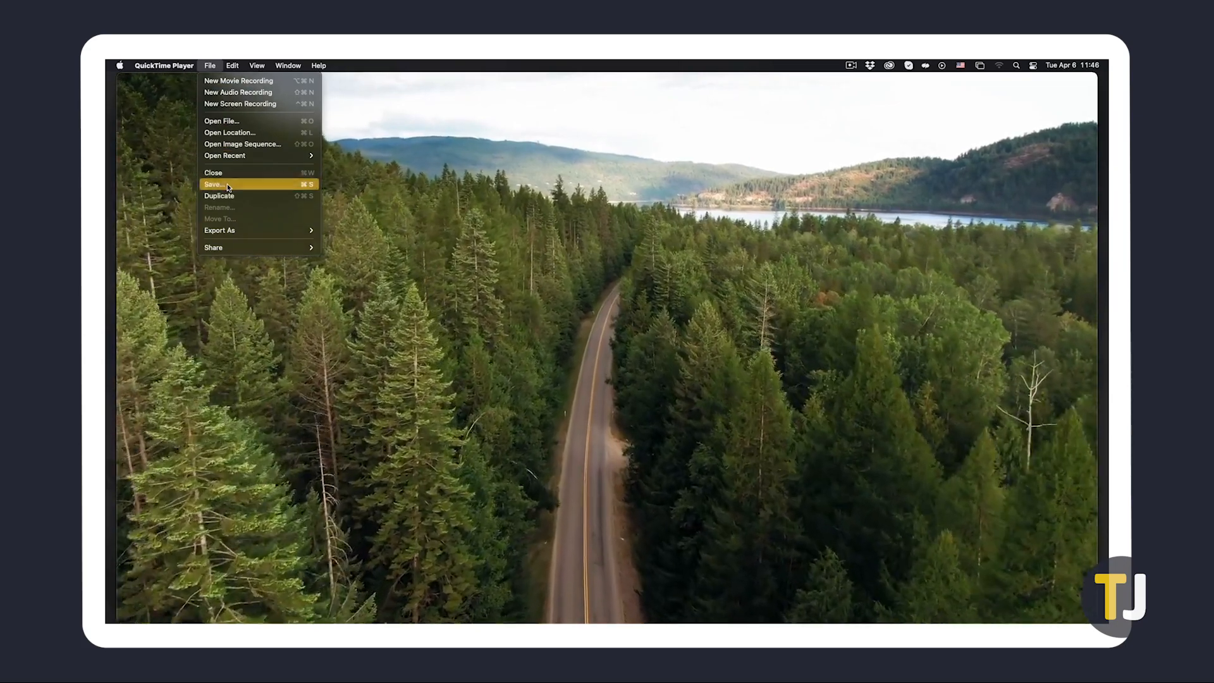
pyautogui.click(215, 184)
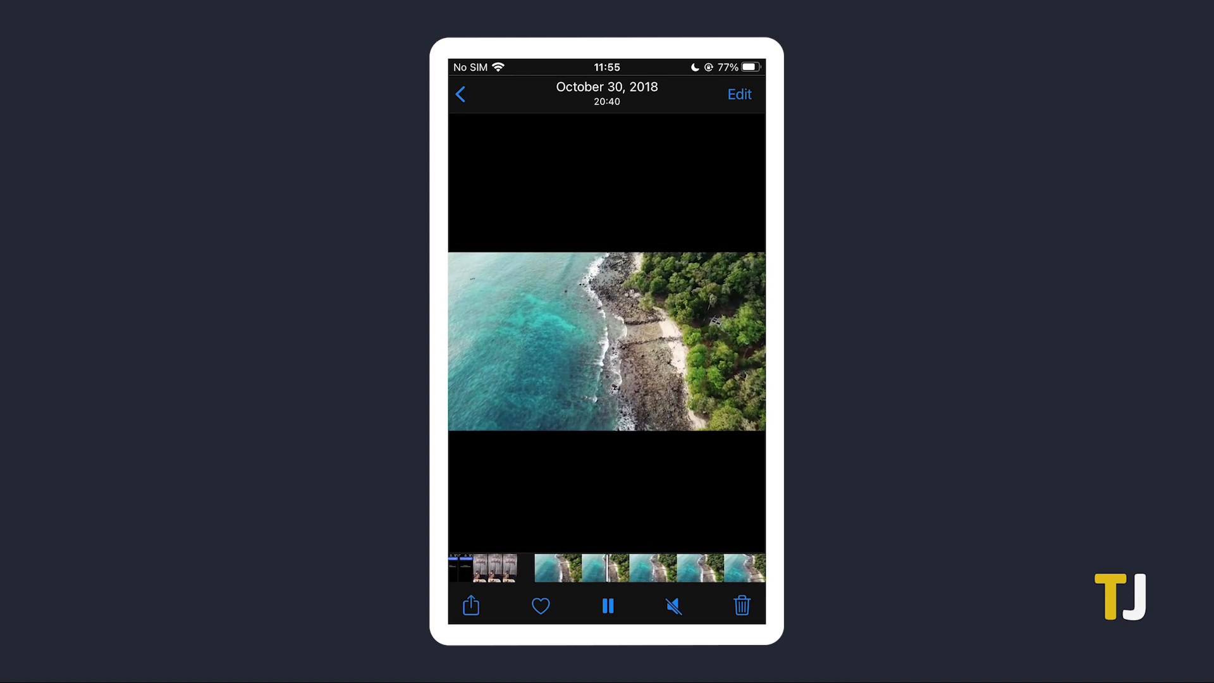
# - Edit the coastline drone video and tap the speaker icon to mute it
pyautogui.click(739, 94)
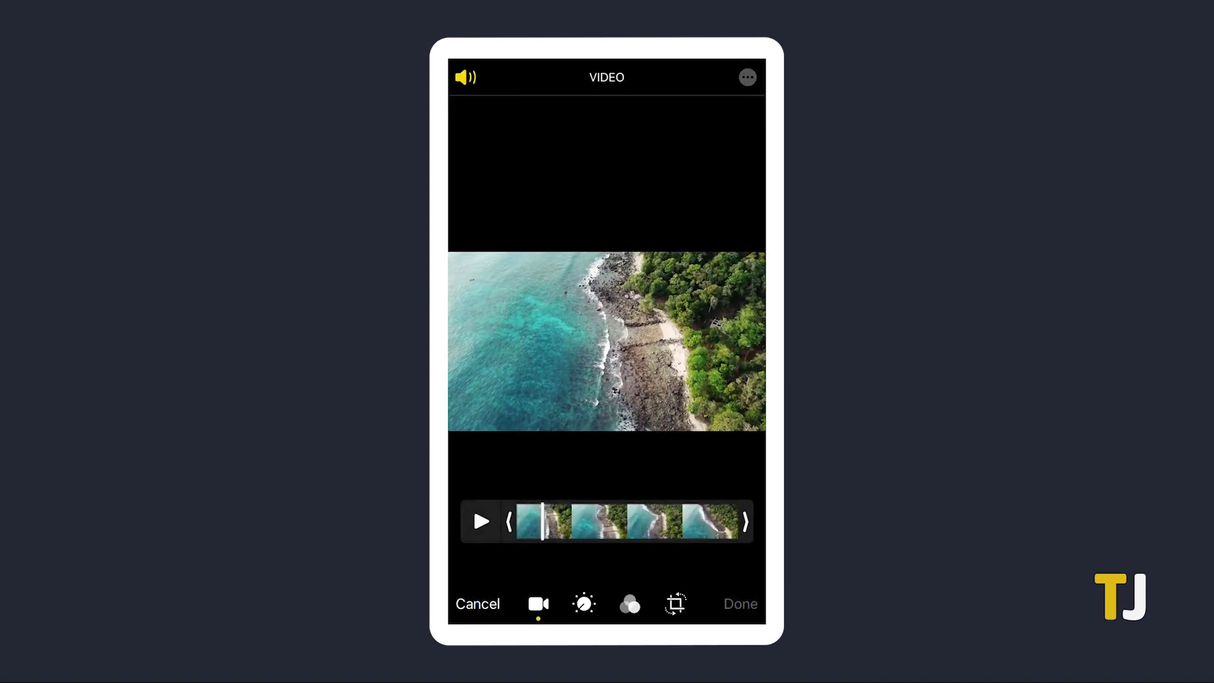
pyautogui.click(465, 77)
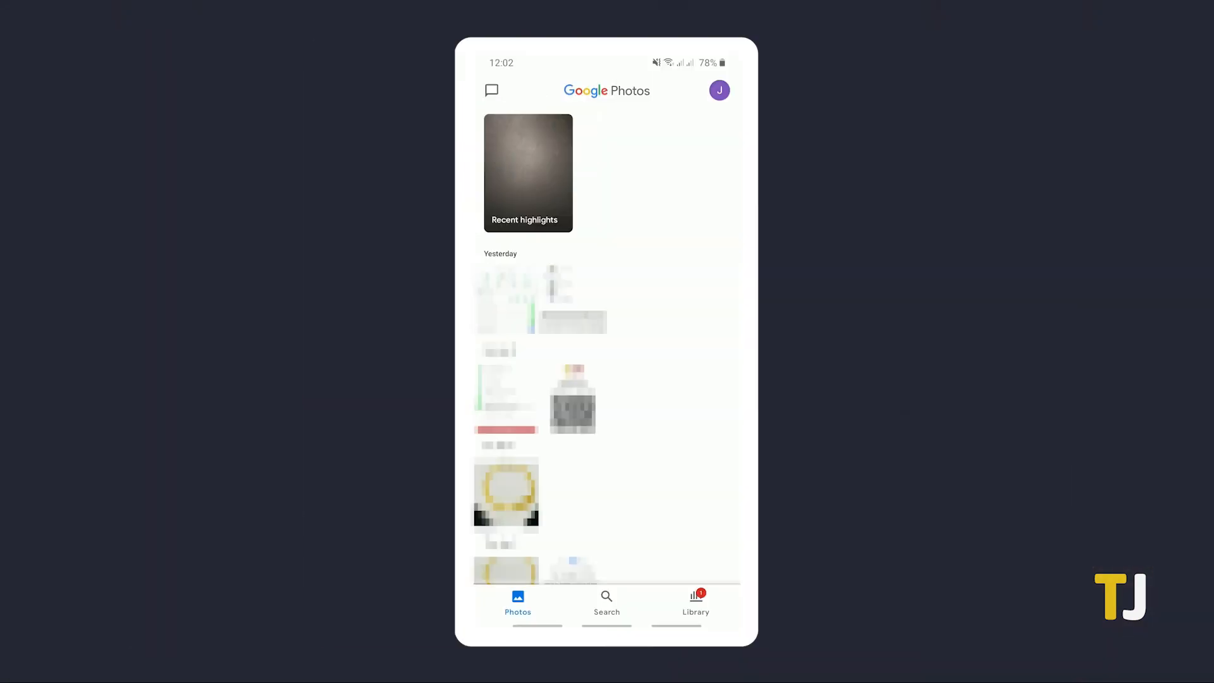
# - Open the coastline drone video, mute it in the editor, and save a copy
pyautogui.click(696, 604)
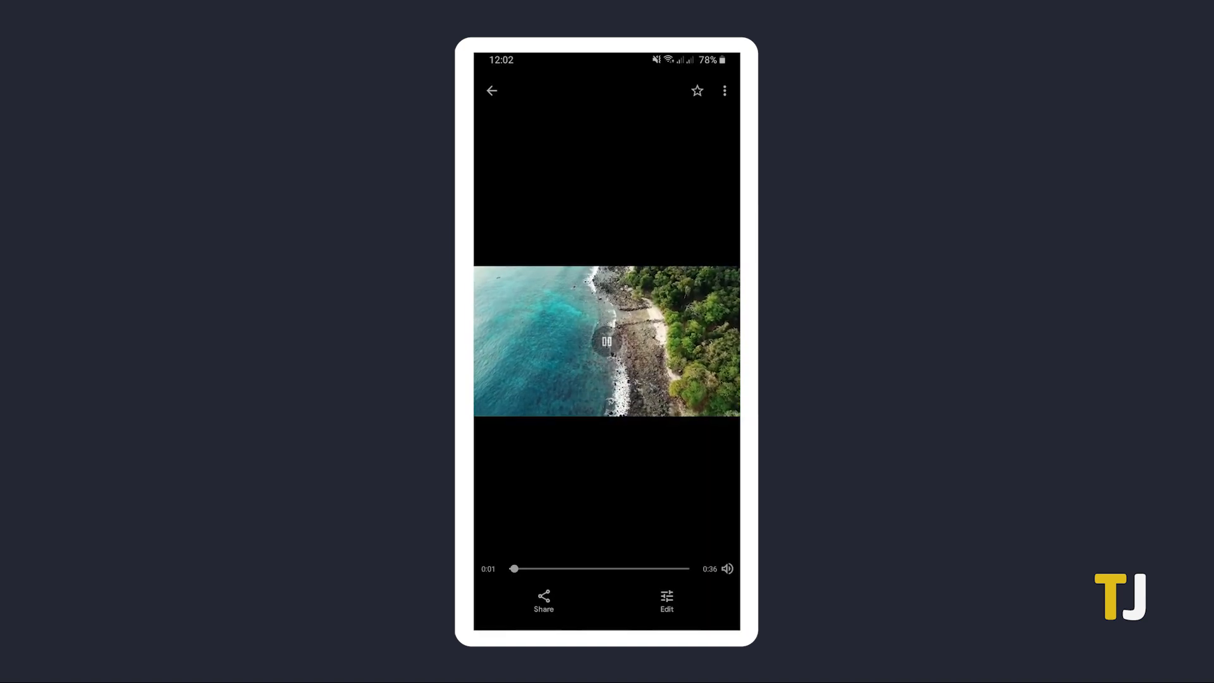
pyautogui.click(665, 599)
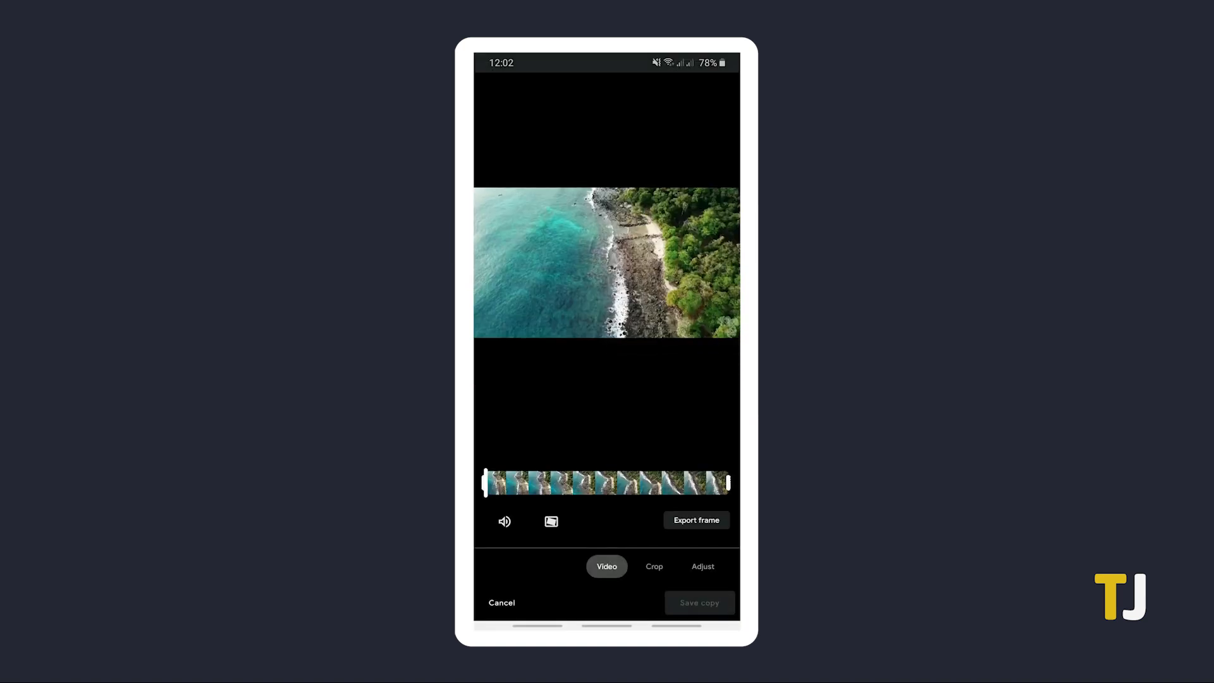
pyautogui.click(606, 266)
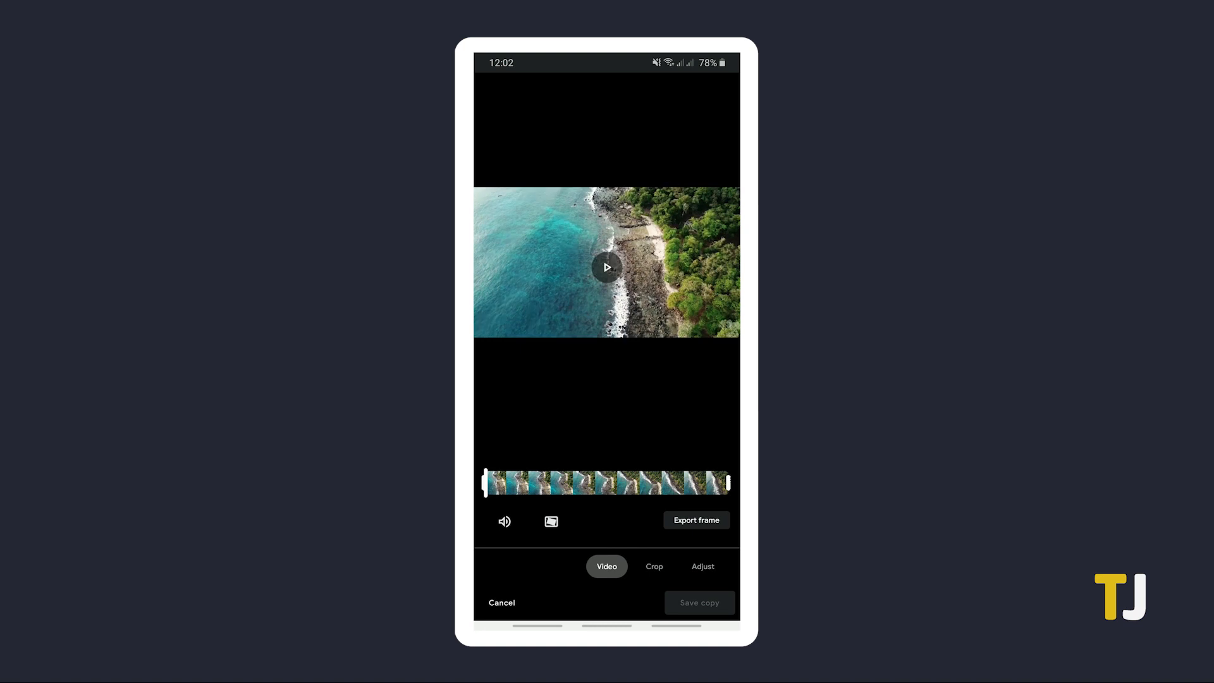
pyautogui.click(504, 521)
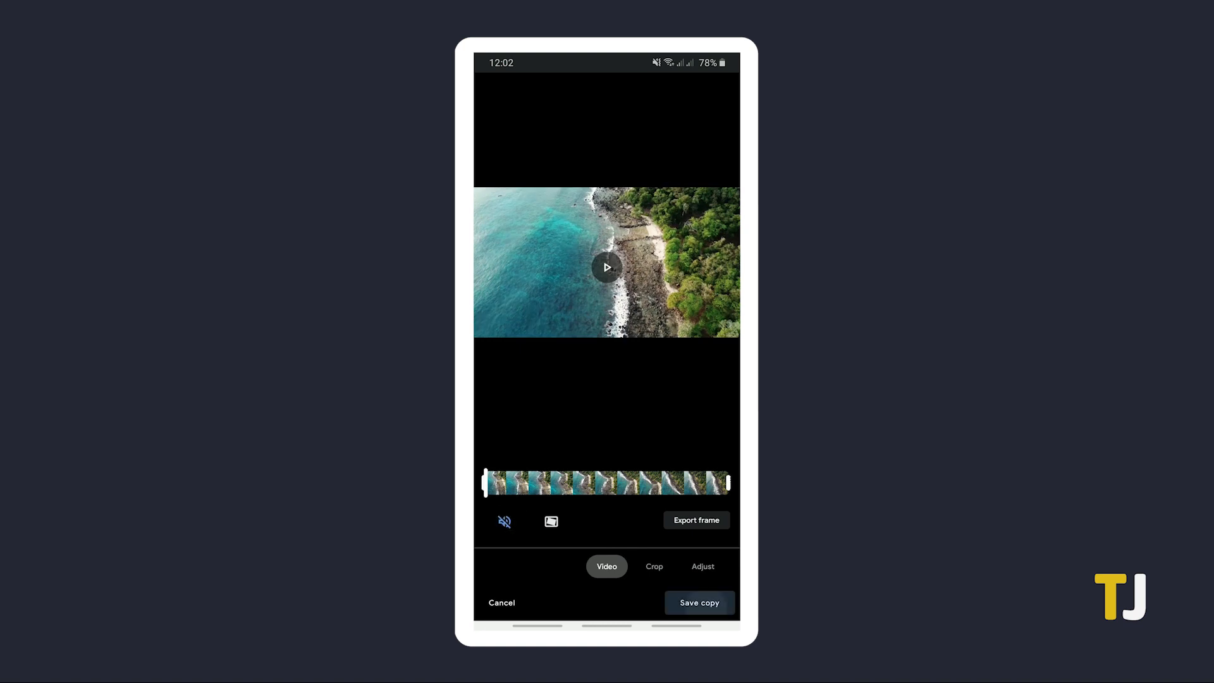
pyautogui.click(699, 602)
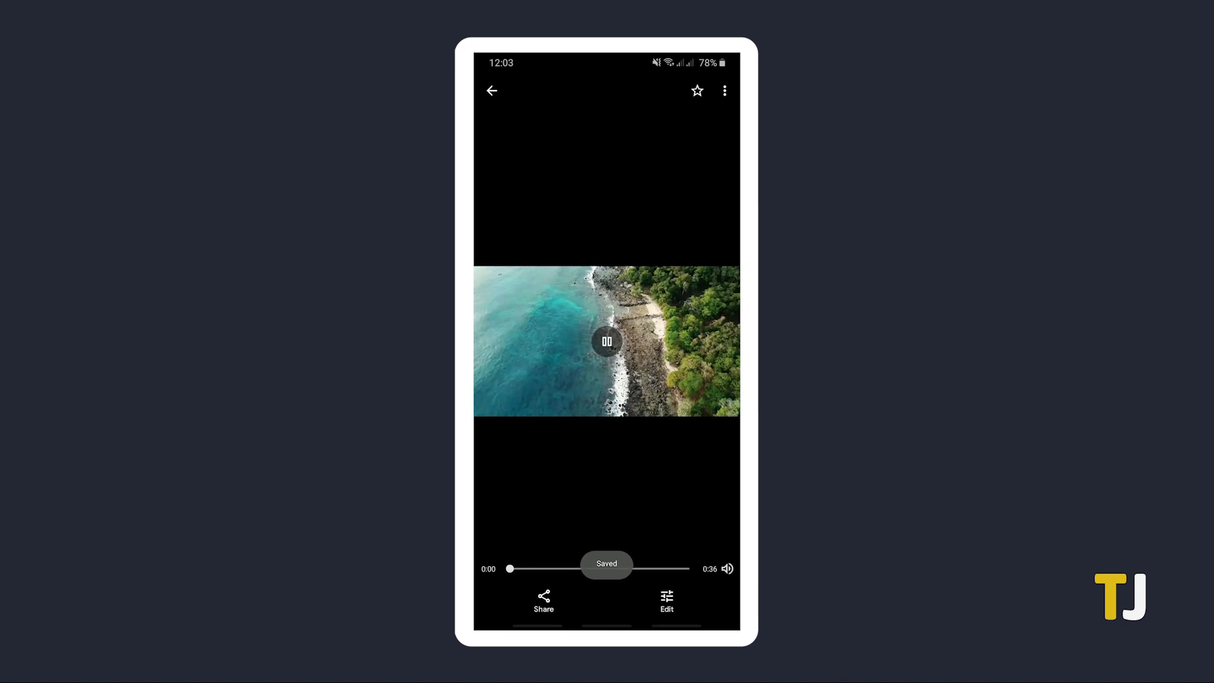